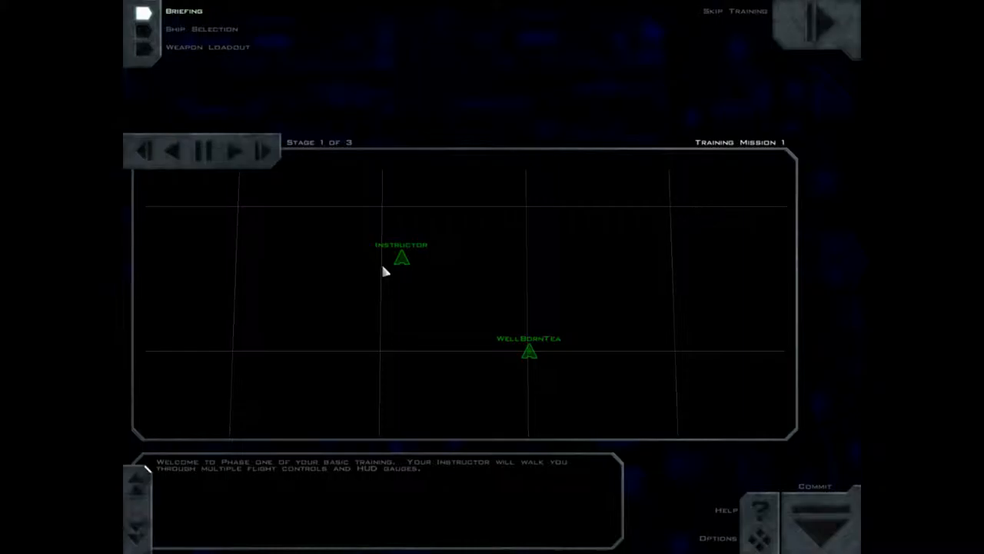
- Advance through the briefing stages and commit to launch Training Mission 1
{"action": "left_click", "coordinate": [237, 152]}
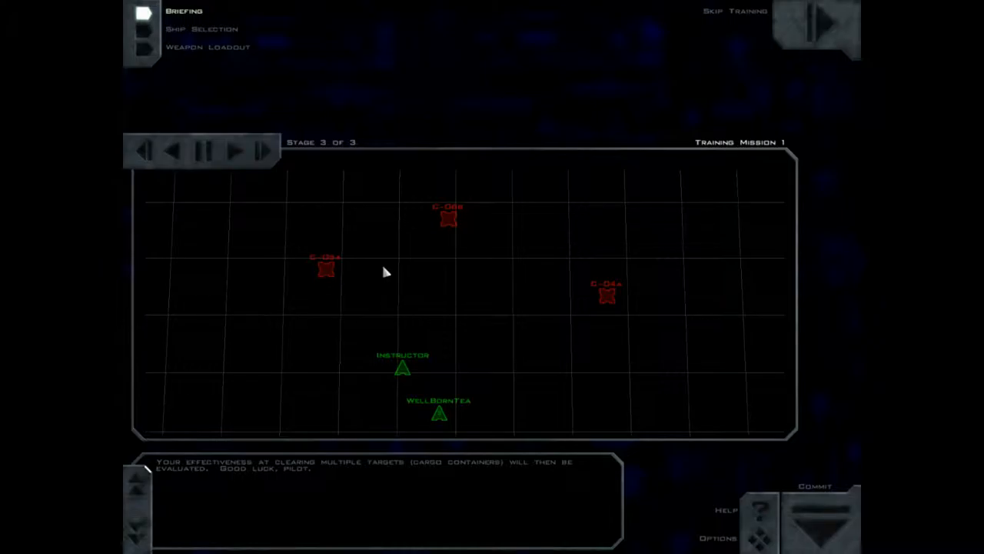
{"action": "left_click", "coordinate": [814, 486]}
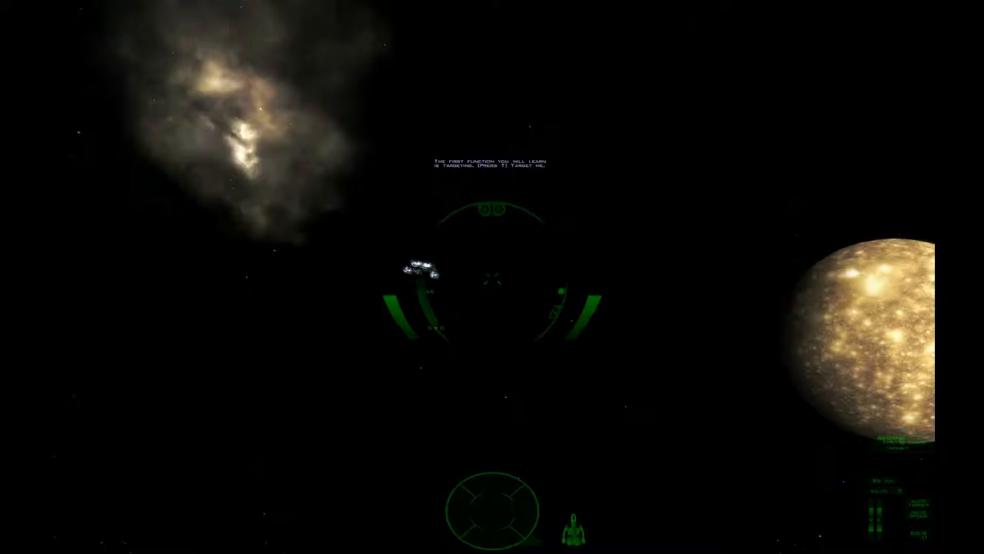
{"action": "key", "text": "t"}
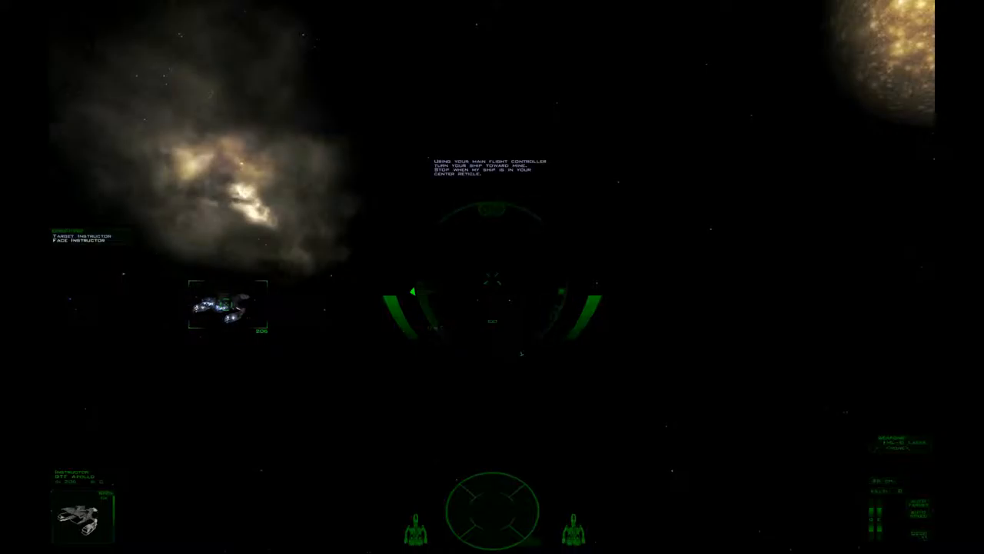
{"action": "mouse_move", "coordinate": [492, 276]}
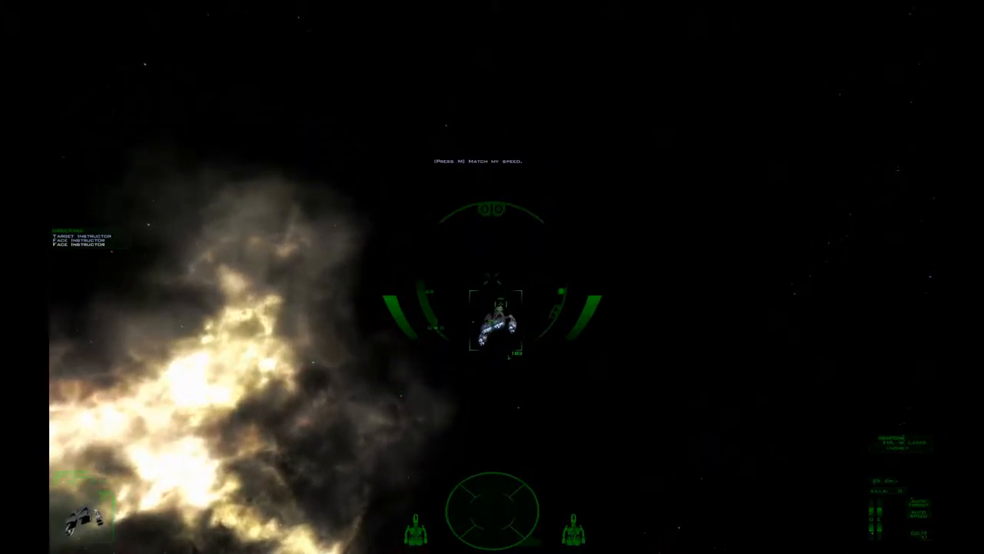
- Match speed with the instructor's ship using the M key
{"action": "key", "text": "m"}
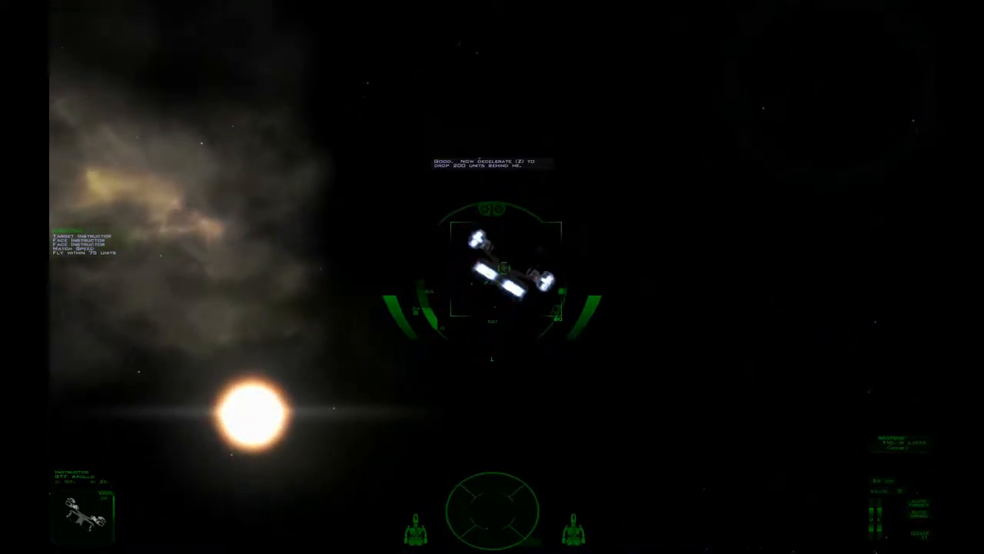
- Target the next cargo container in the training area
{"action": "key", "text": "z"}
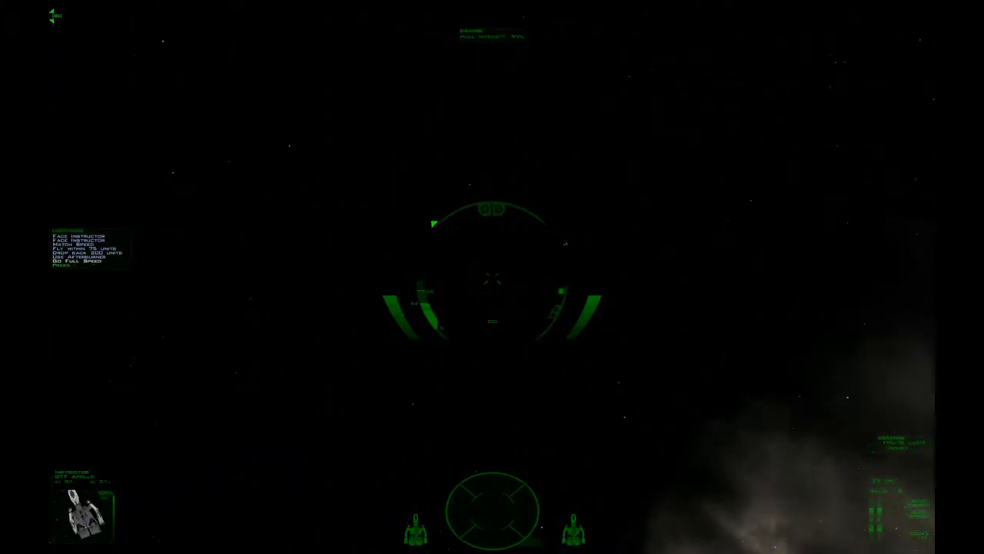
{"action": "mouse_move", "coordinate": [492, 277]}
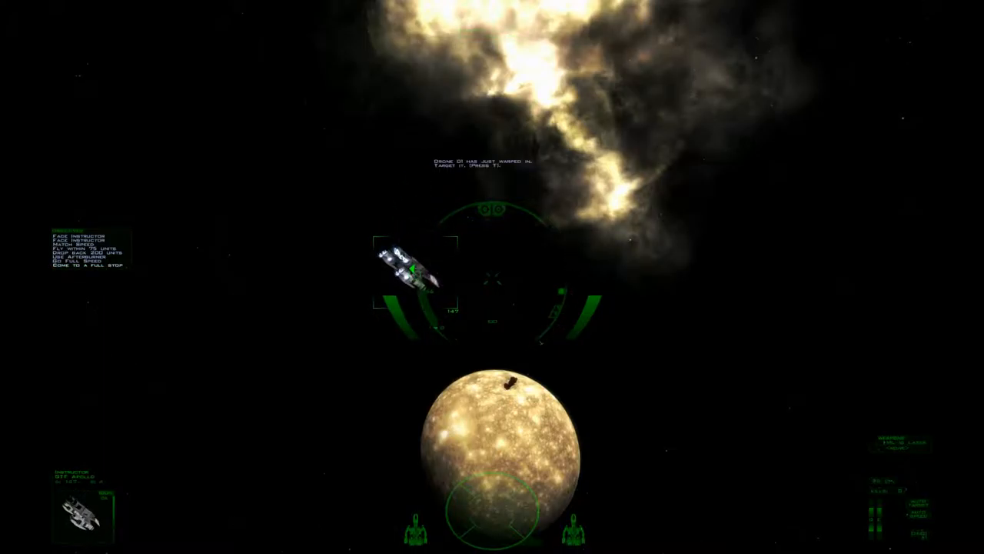
- Select the next cargo container as the current target
{"action": "key", "text": "t"}
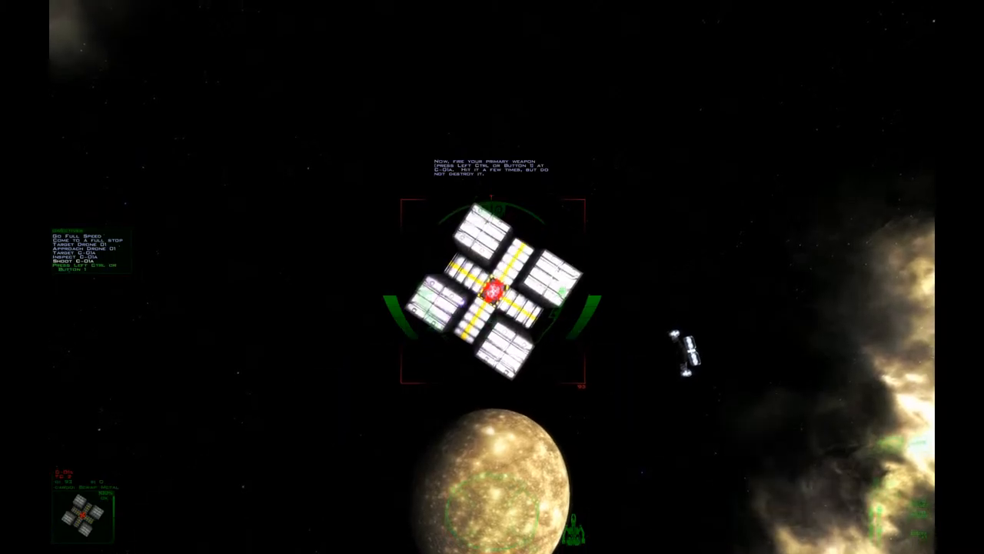
- Fire the primary weapon at the targeted cargo container during the drill
{"action": "key", "text": "Ctrl"}
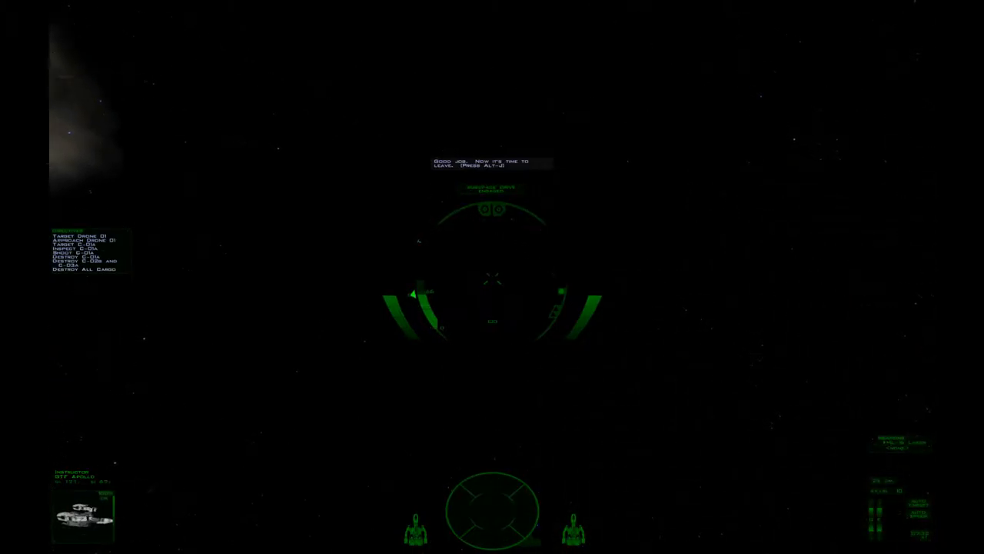
- Engage the jump drive with Alt-J to end Training Mission 1
{"action": "key", "text": "alt+j"}
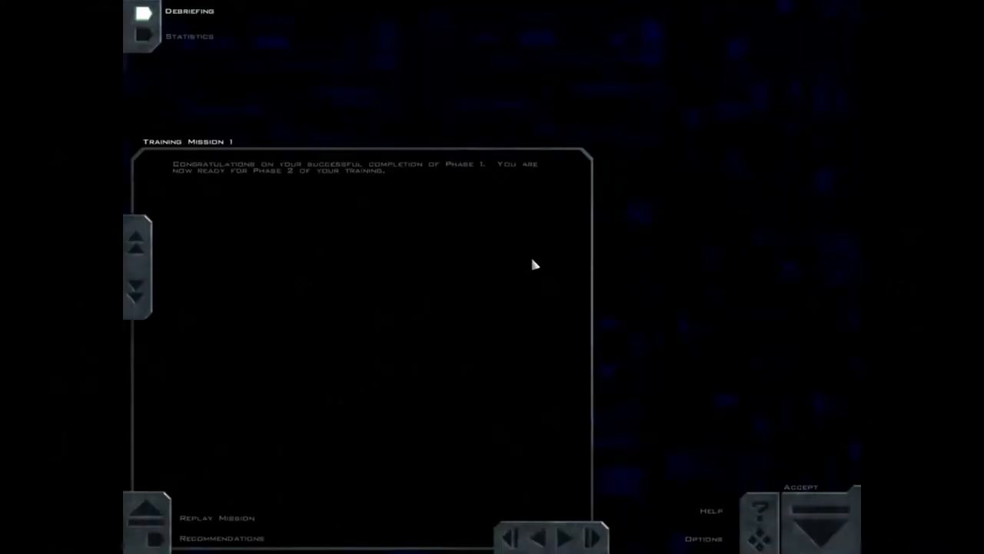
{"action": "mouse_move", "coordinate": [311, 502]}
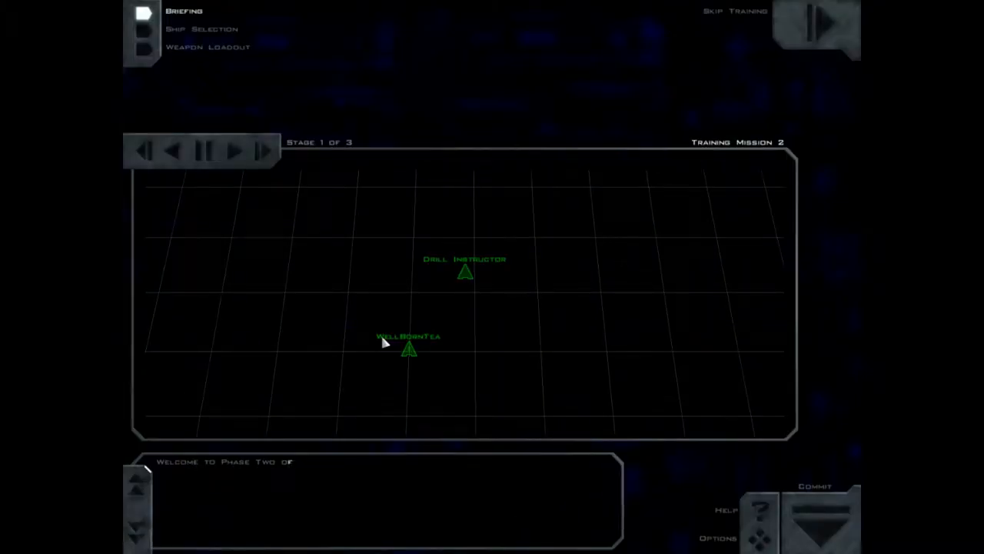
{"action": "mouse_move", "coordinate": [480, 326]}
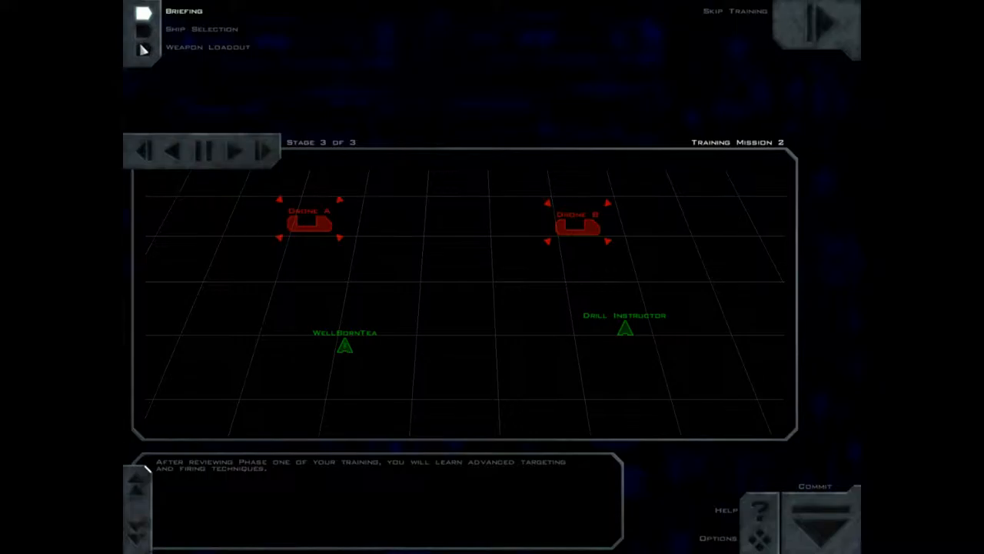
- Commit to launch Training Mission 2 and target the cargo container
{"action": "left_click", "coordinate": [813, 485]}
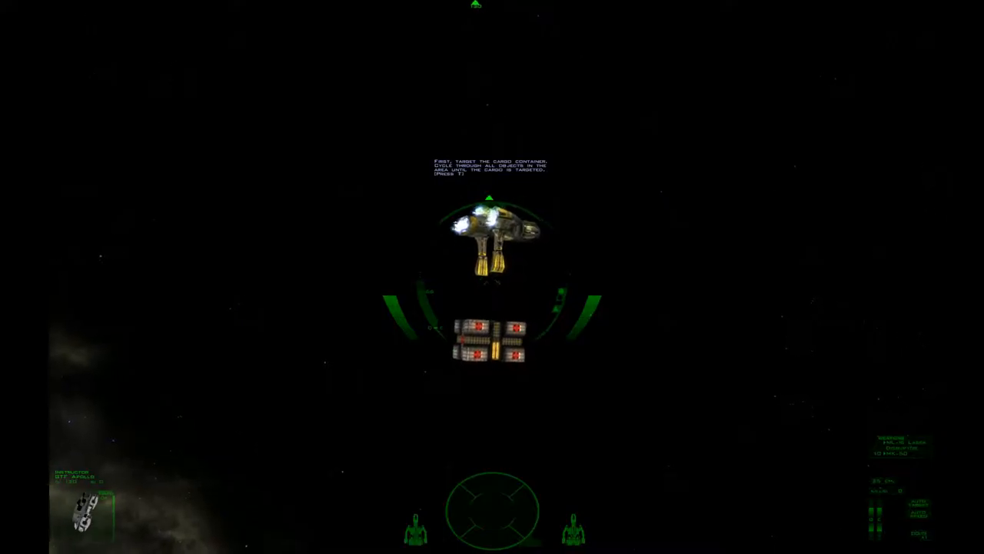
{"action": "key", "text": "t"}
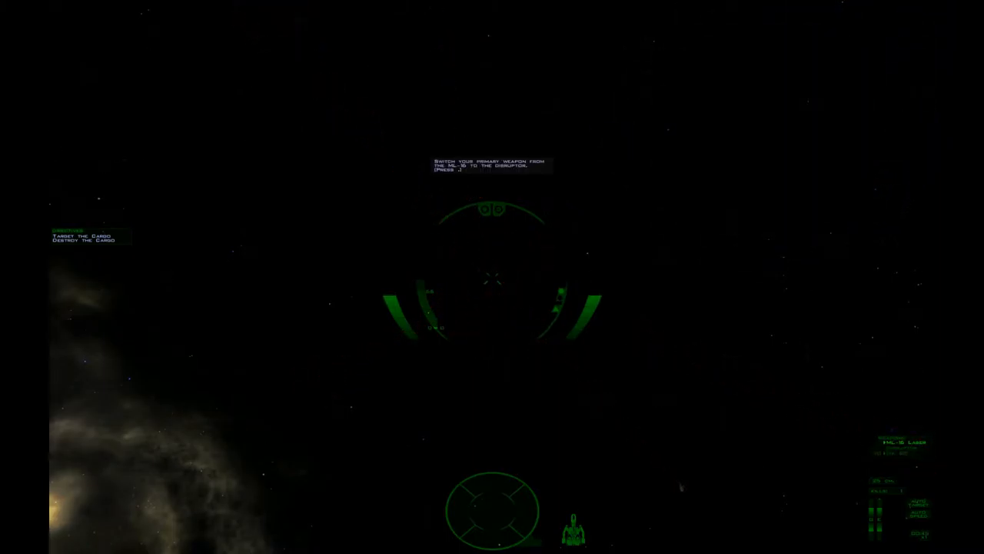
- Cycle the primary weapon twice as the instructor requests
{"action": "key", "text": "j"}
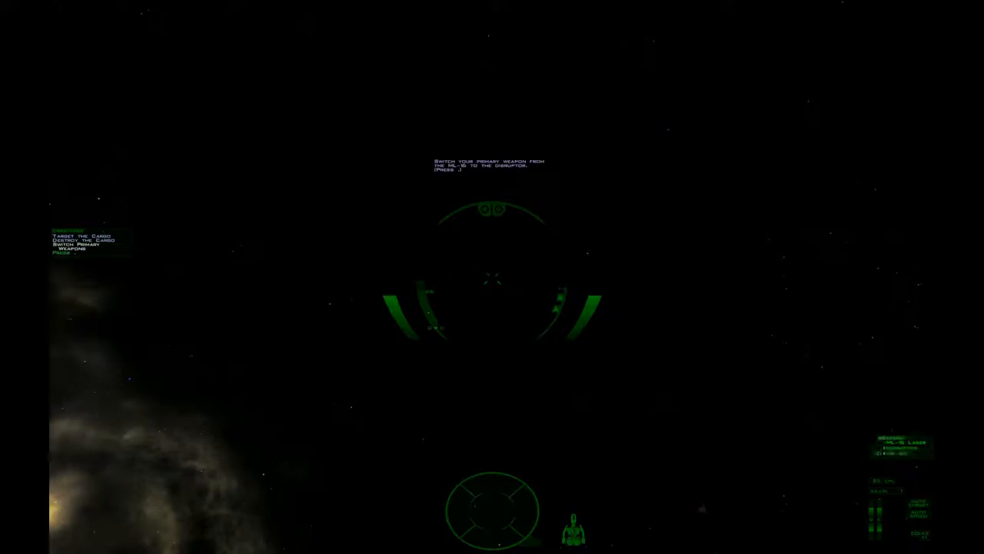
{"action": "key", "text": "j"}
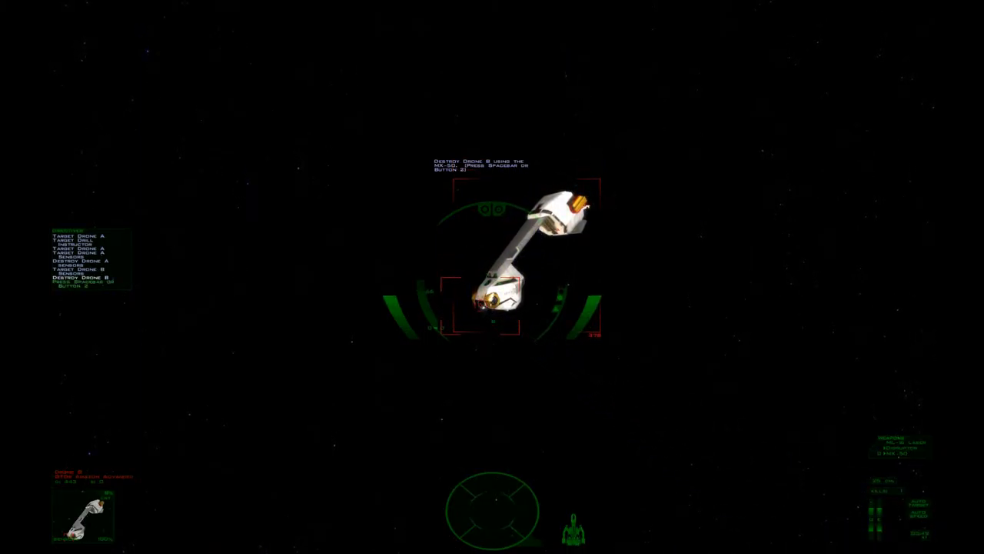
- Launch a missile at the targeted training drone
{"action": "key", "text": "space"}
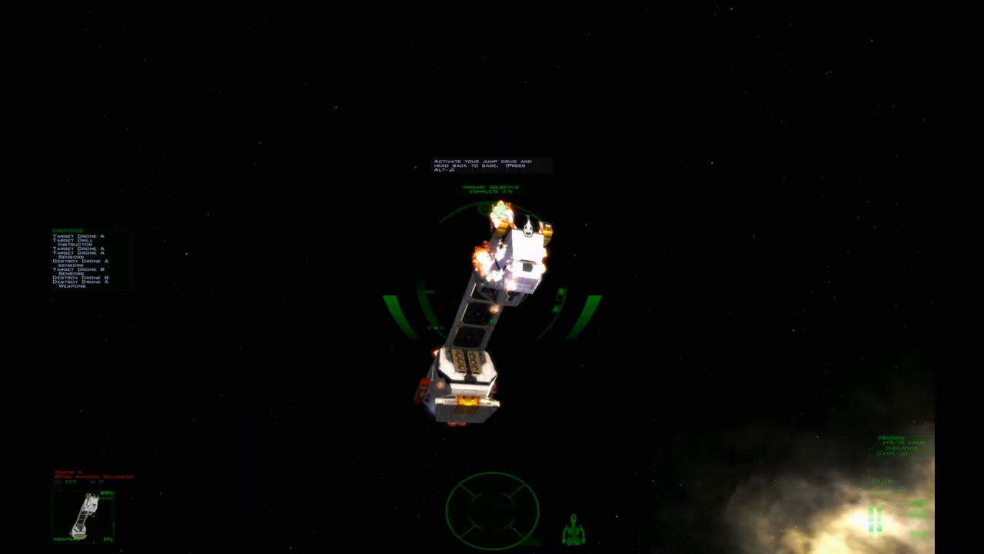
{"action": "key", "text": "alt+j"}
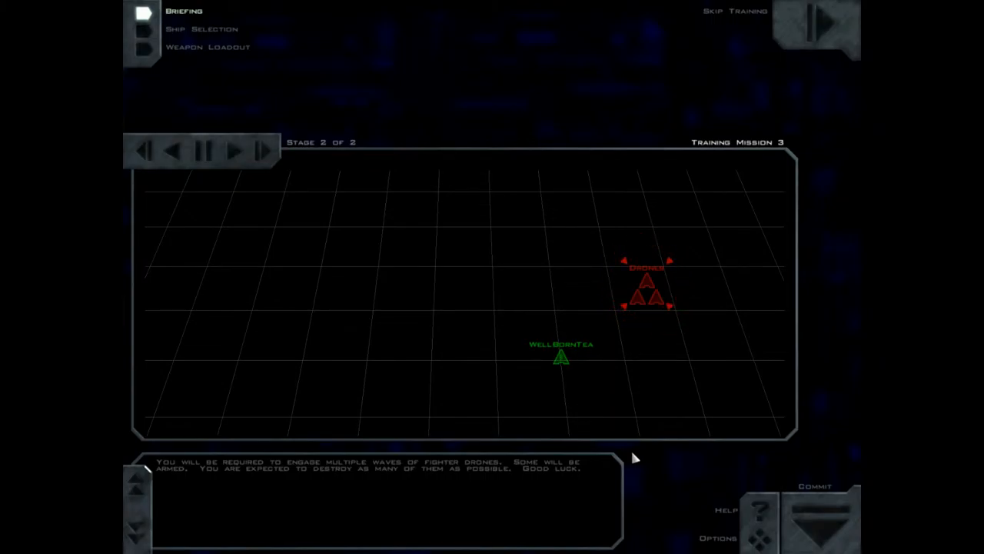
{"action": "mouse_move", "coordinate": [643, 475]}
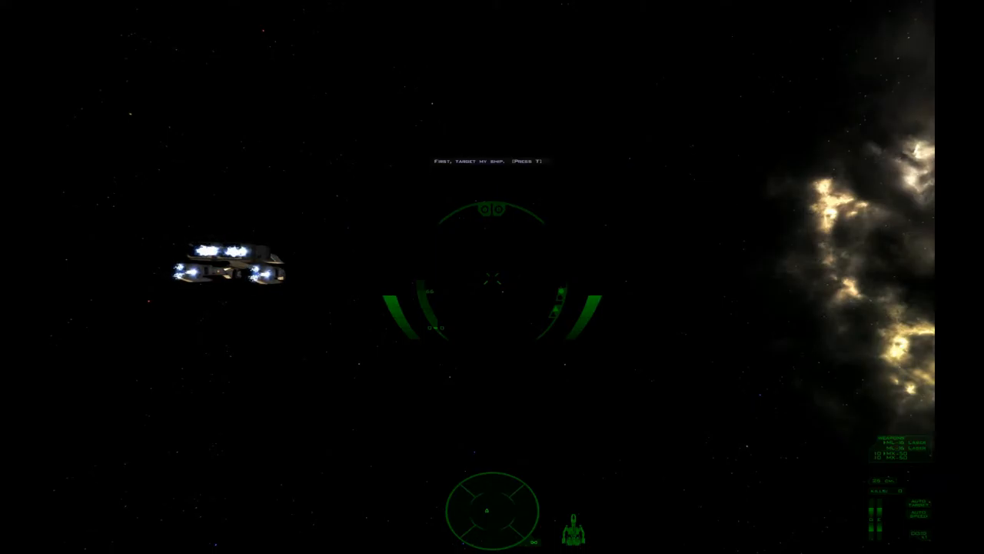
- Cycle targets to lock onto the instructor's ship in Training Mission 3
{"action": "key", "text": "t"}
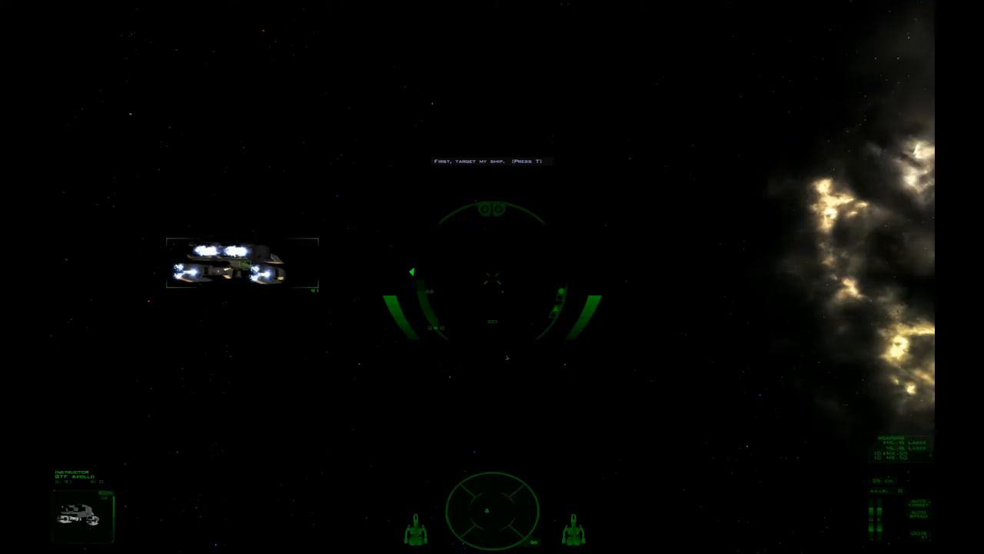
{"action": "key", "text": "t"}
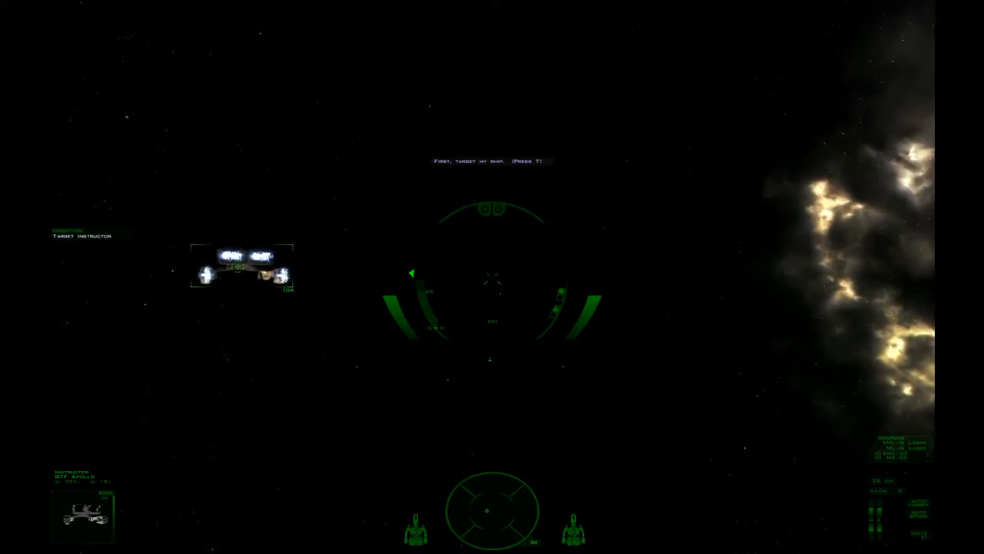
{"action": "key", "text": "t"}
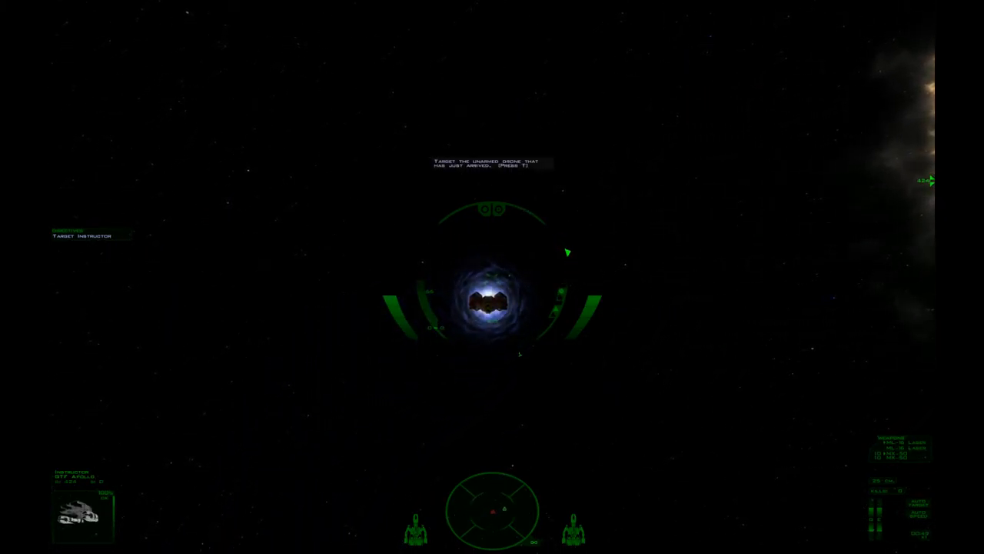
{"action": "key", "text": "t"}
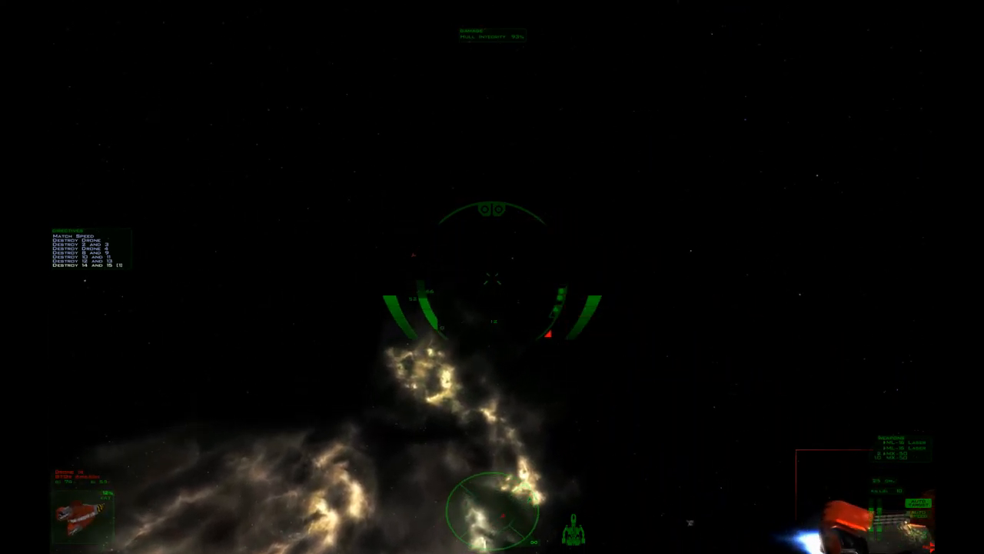
{"action": "mouse_move", "coordinate": [492, 277]}
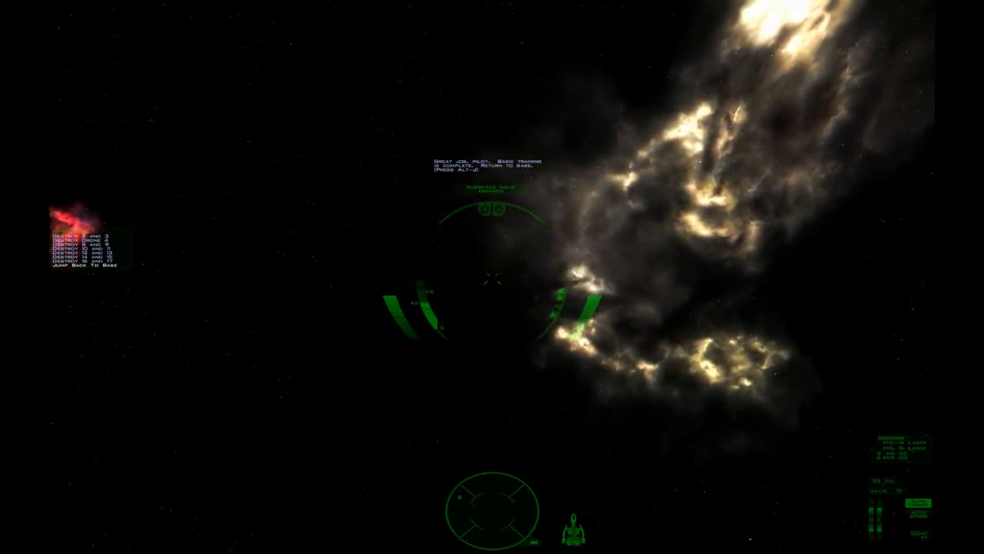
- Shoot down the last drones and warp out to base with Alt+J after training completes
{"action": "key", "text": "alt+j"}
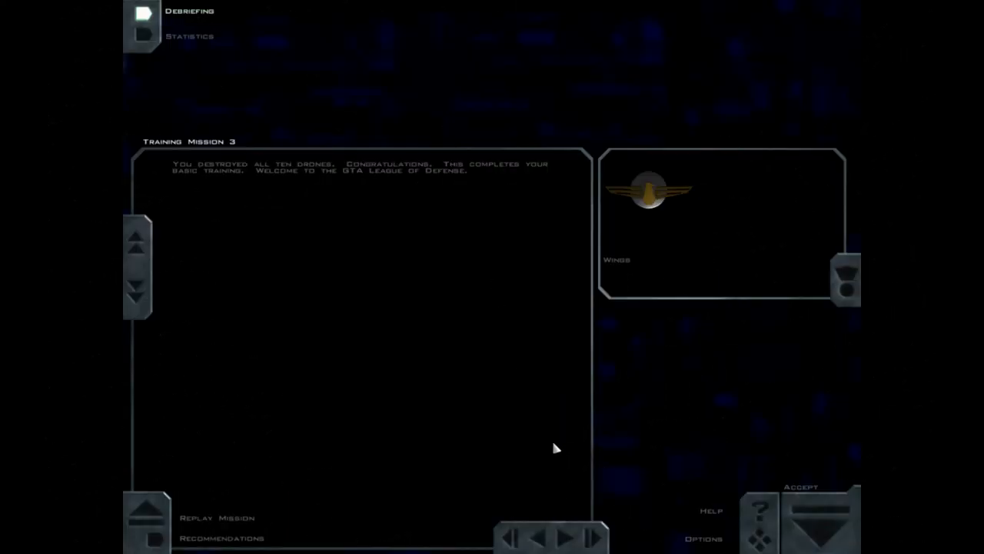